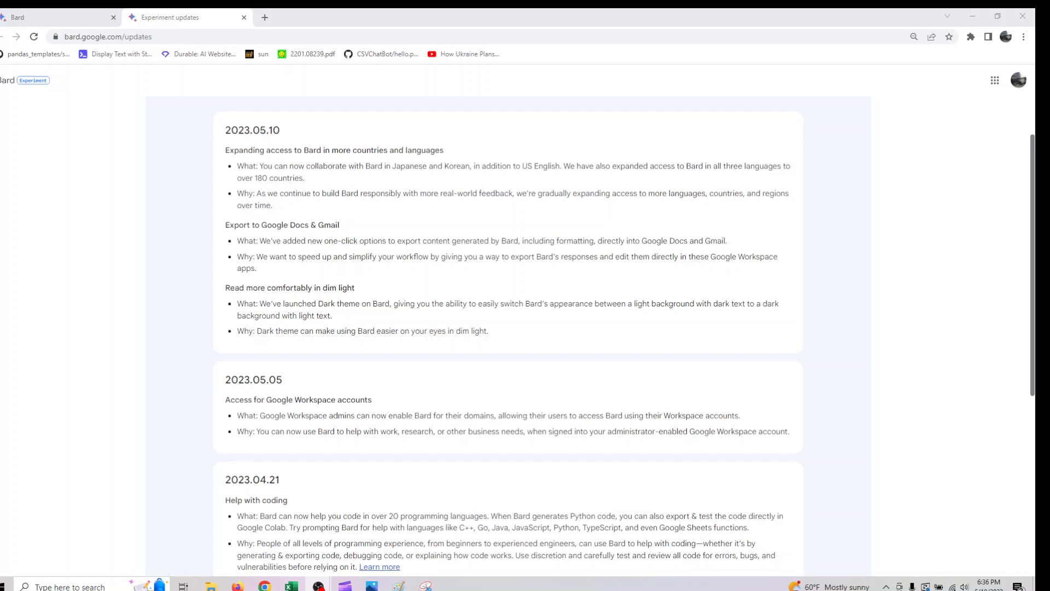
mouse_move(346, 422)
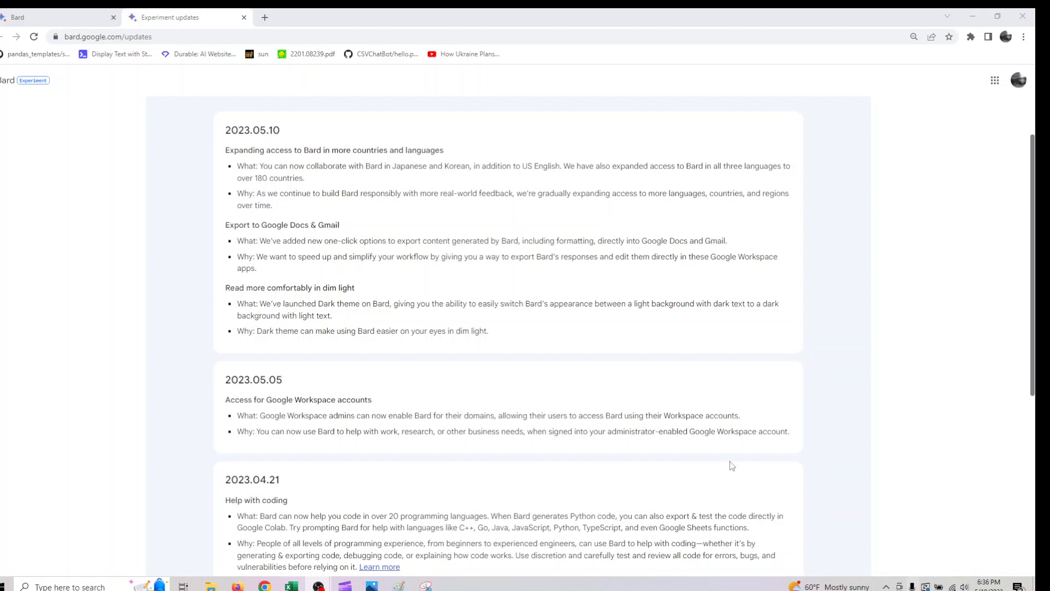
mouse_move(411, 267)
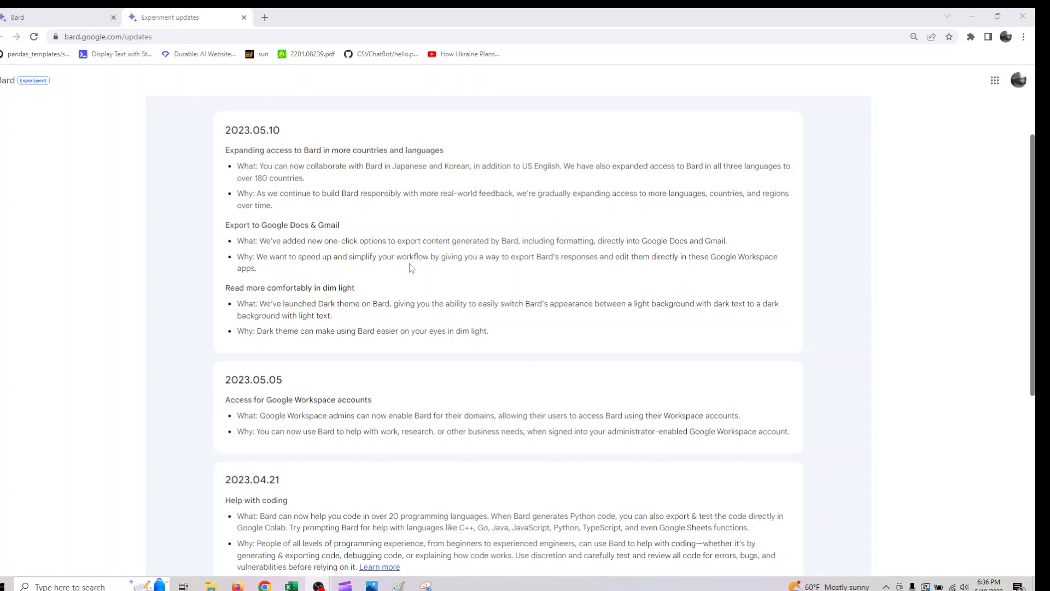
mouse_move(445, 263)
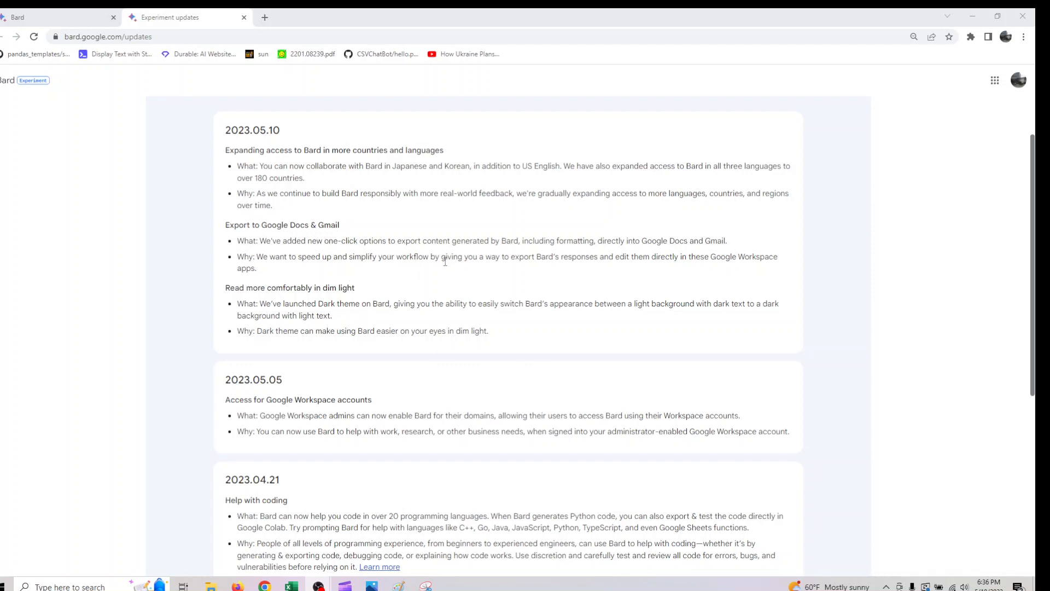
mouse_move(568, 270)
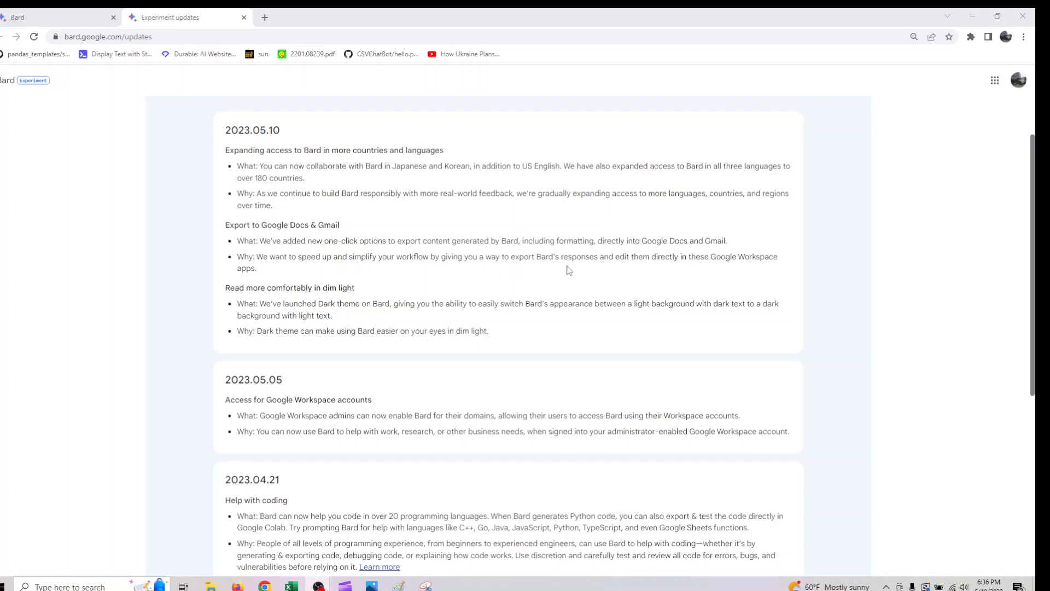
mouse_move(704, 270)
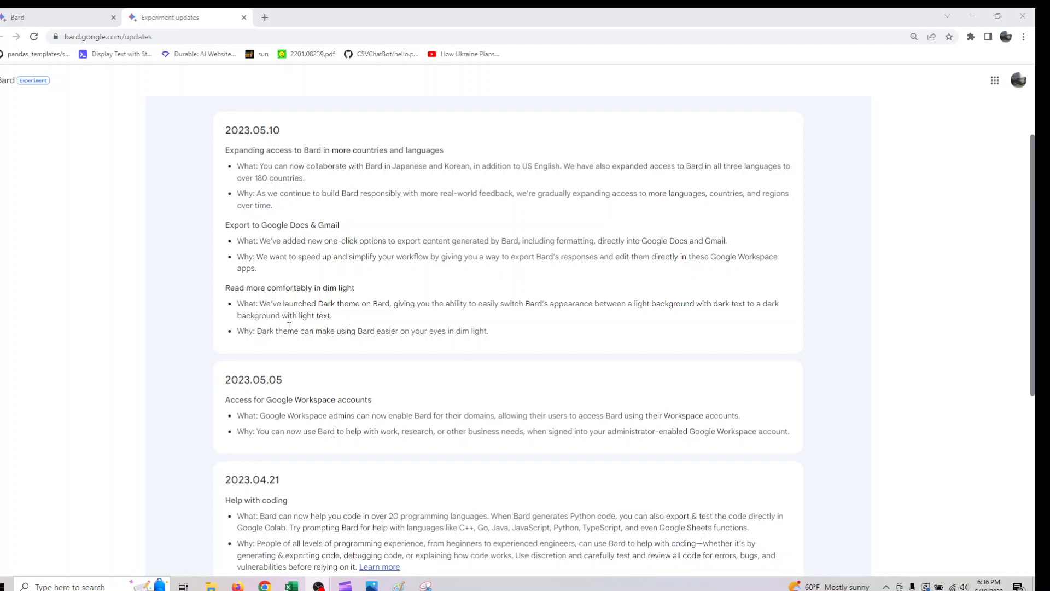
mouse_move(60, 110)
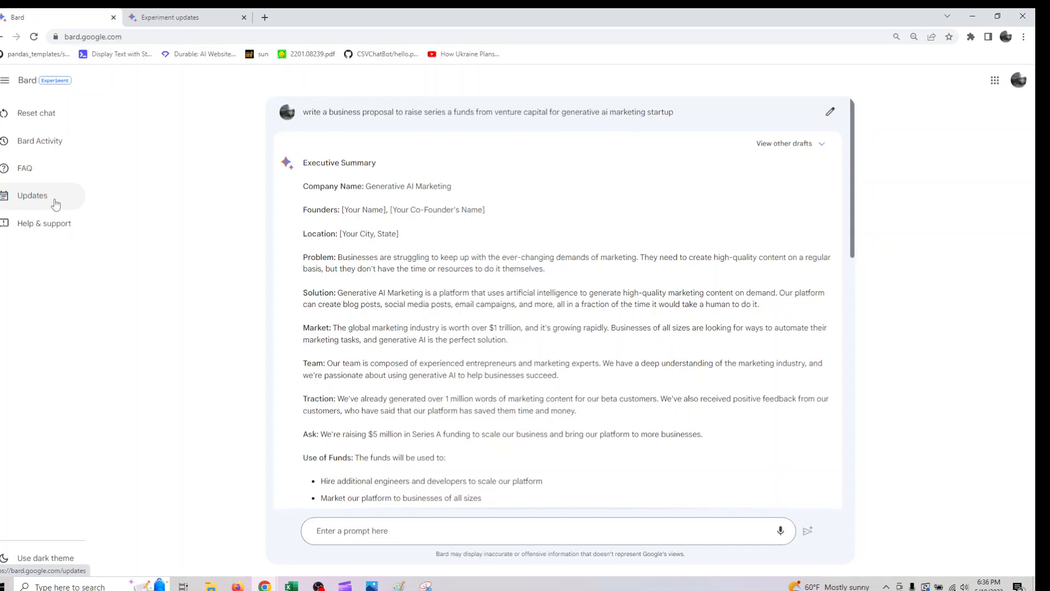
mouse_move(59, 203)
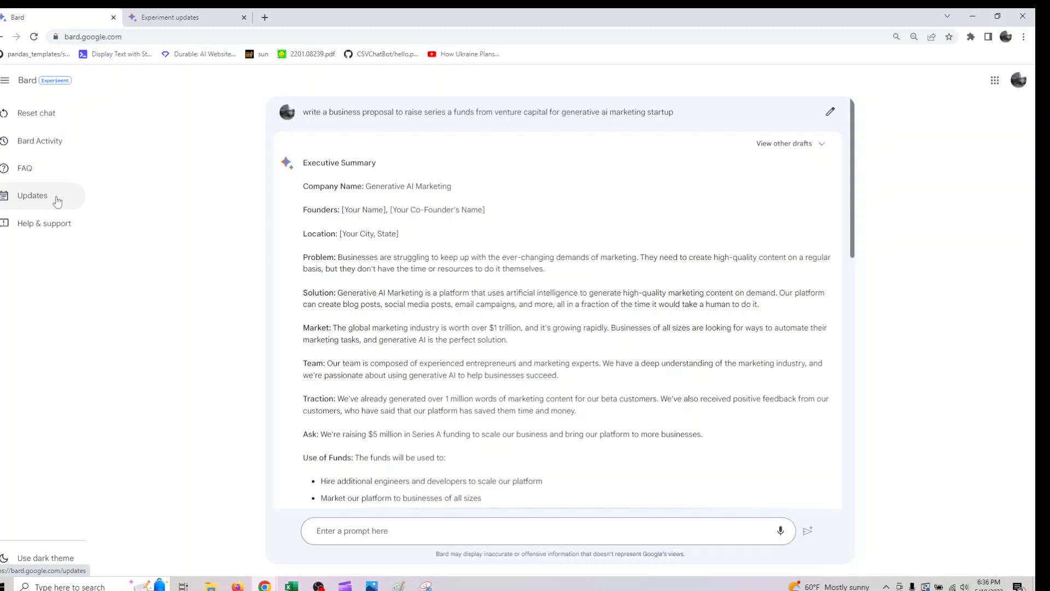
mouse_move(602, 582)
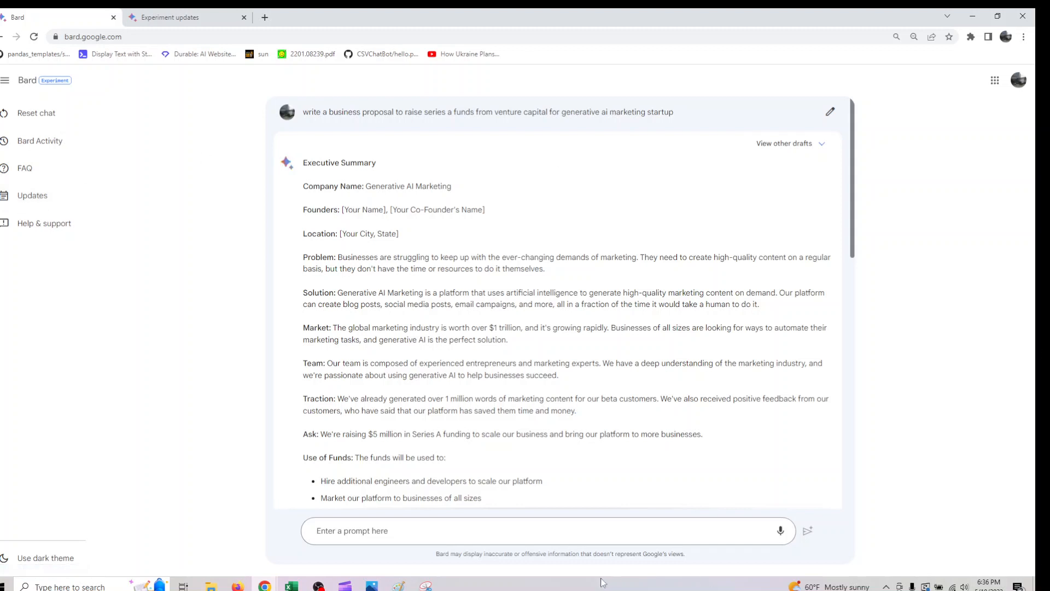
- Ask Bard to 'do market research of generative ai apps demand by 2025' and send it
click(533, 530)
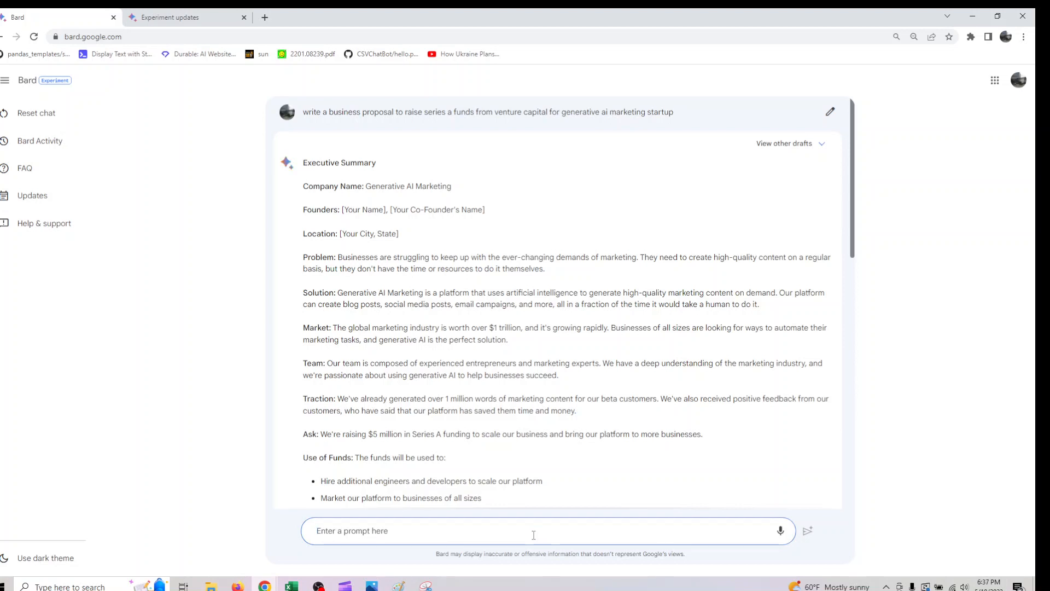
text(d)
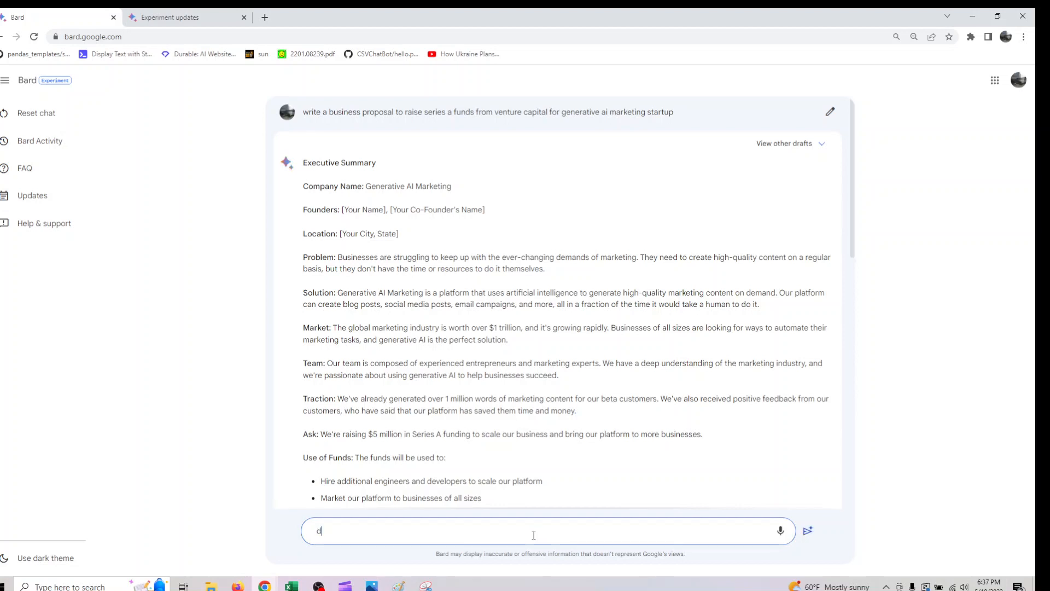
text(o market research of)
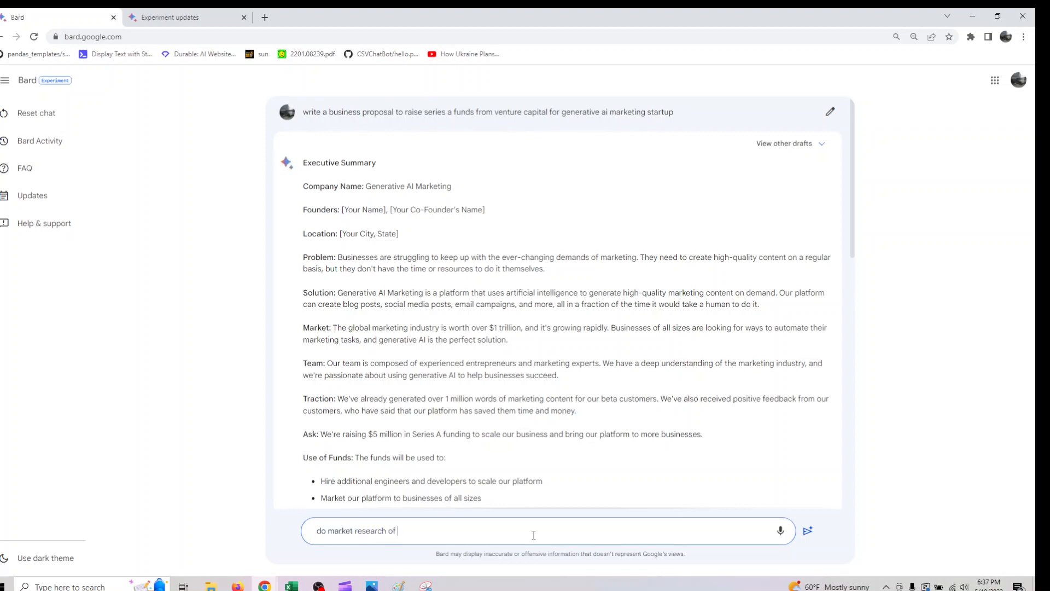
text(geerative ai)
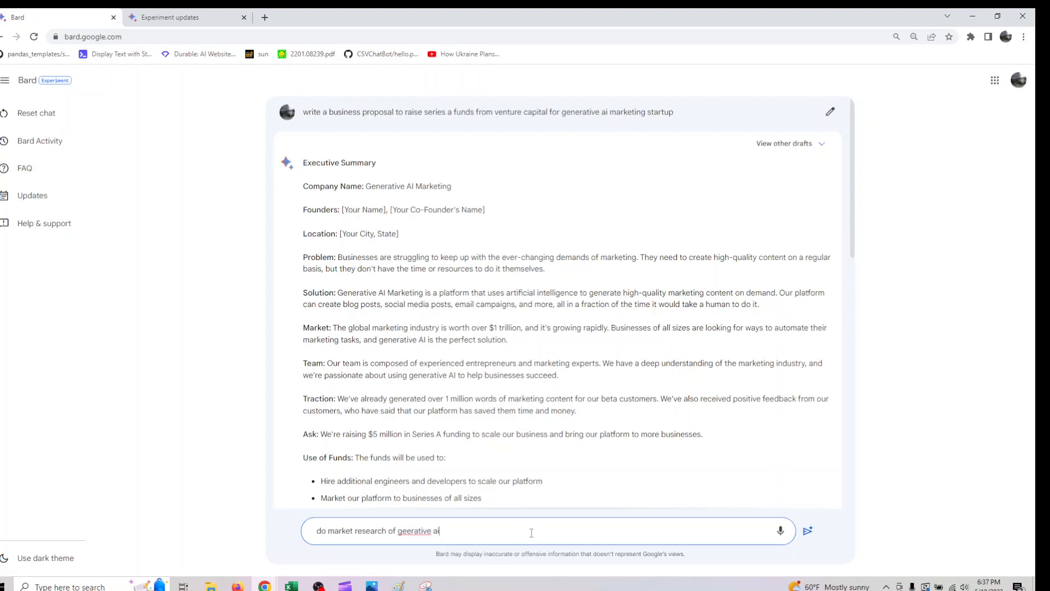
text(apps demand by 2)
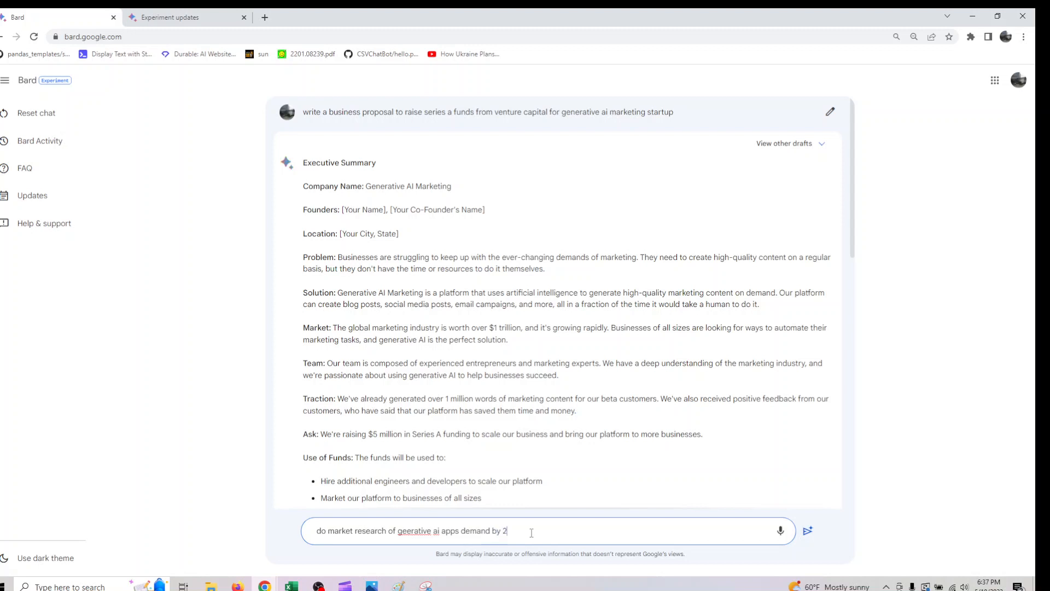
text(025)
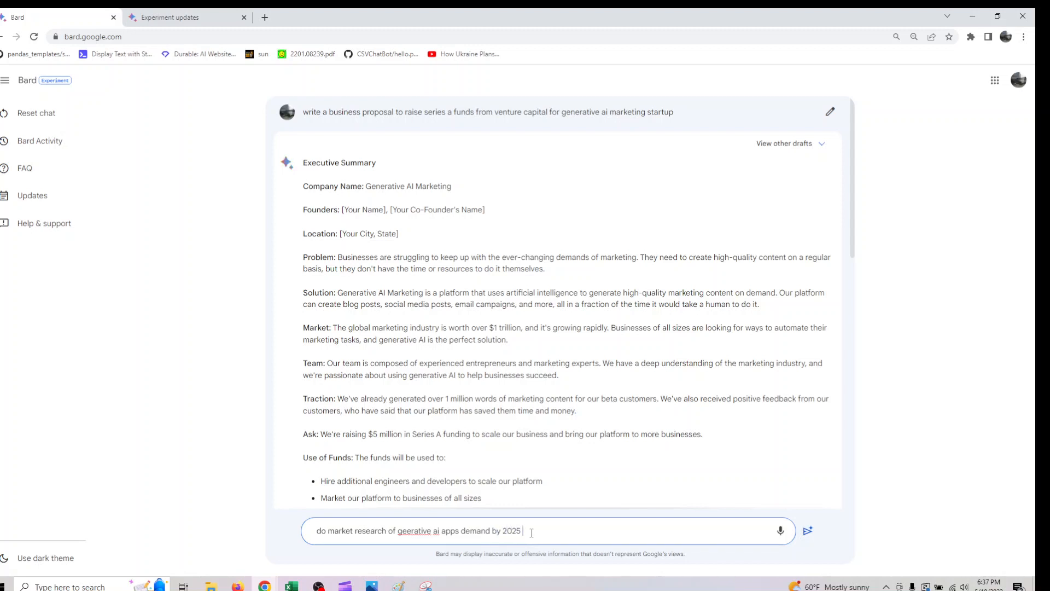
text(generative)
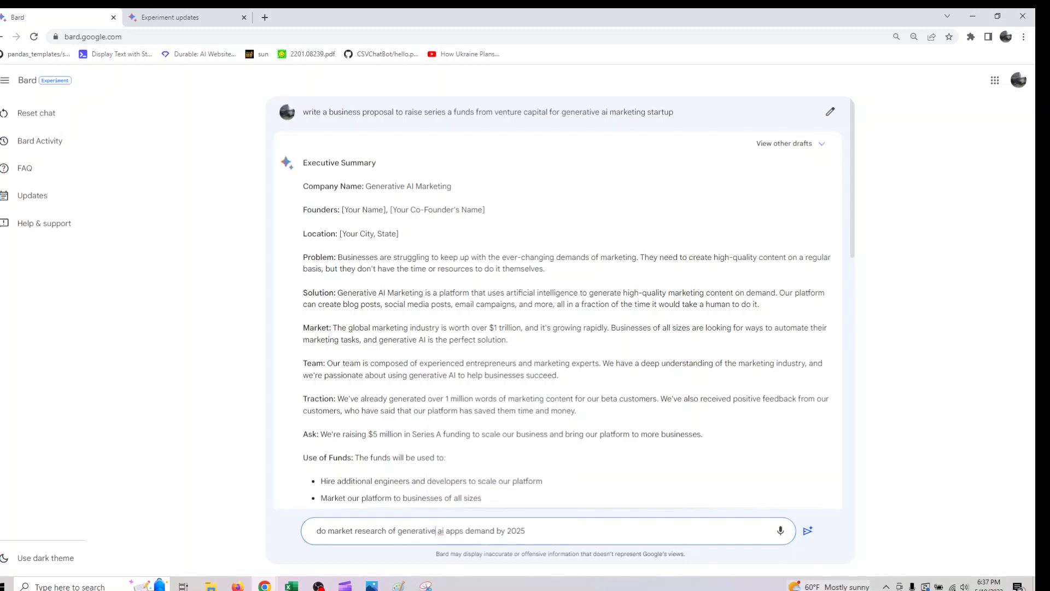
click(808, 531)
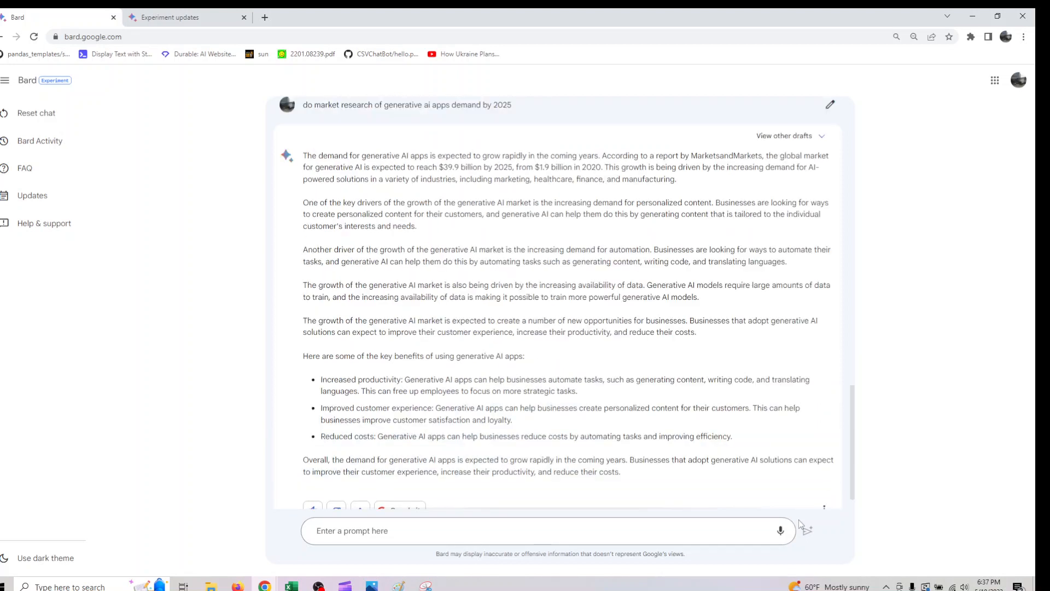
scroll(down, 3)
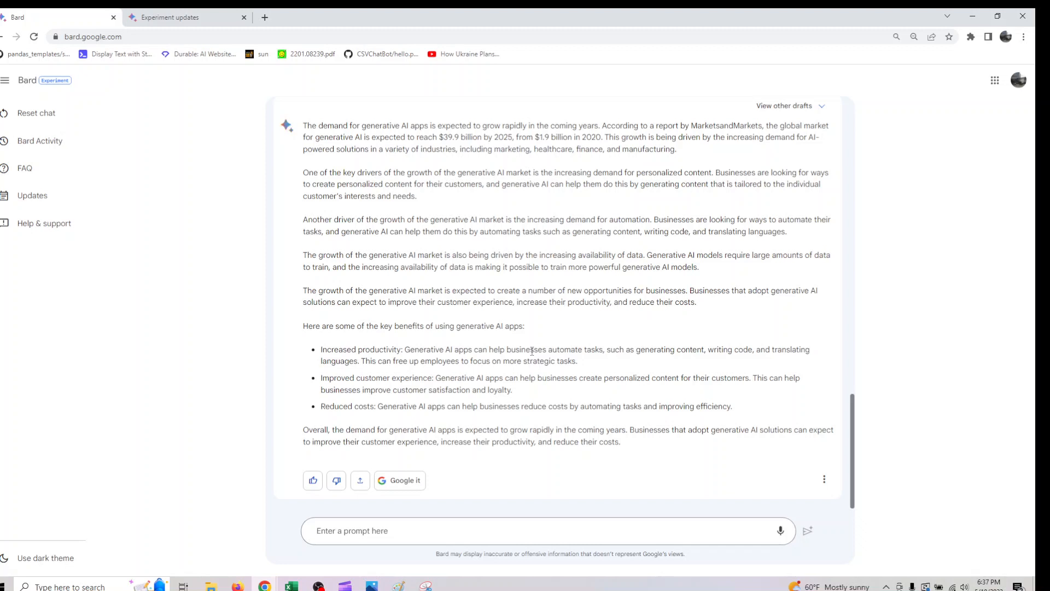
mouse_move(631, 498)
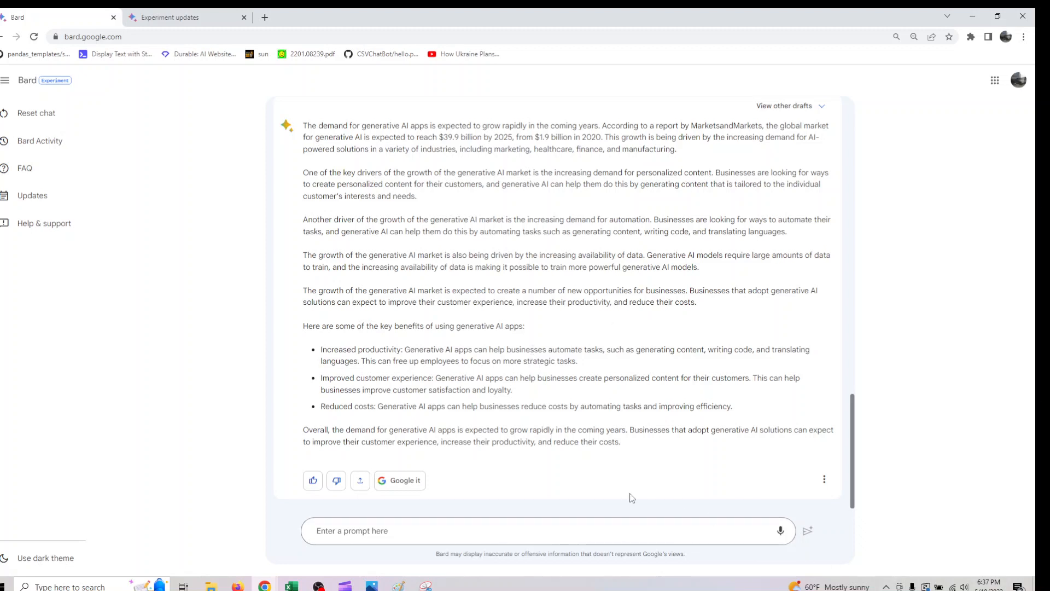
mouse_move(360, 480)
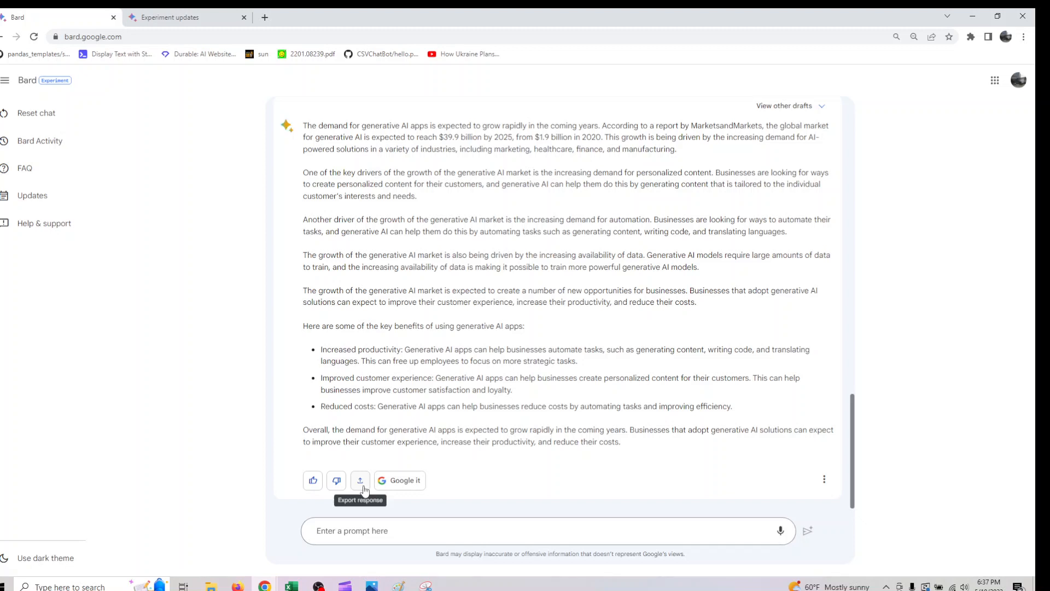
- Export the response to a new Google Docs document and open that document
click(360, 480)
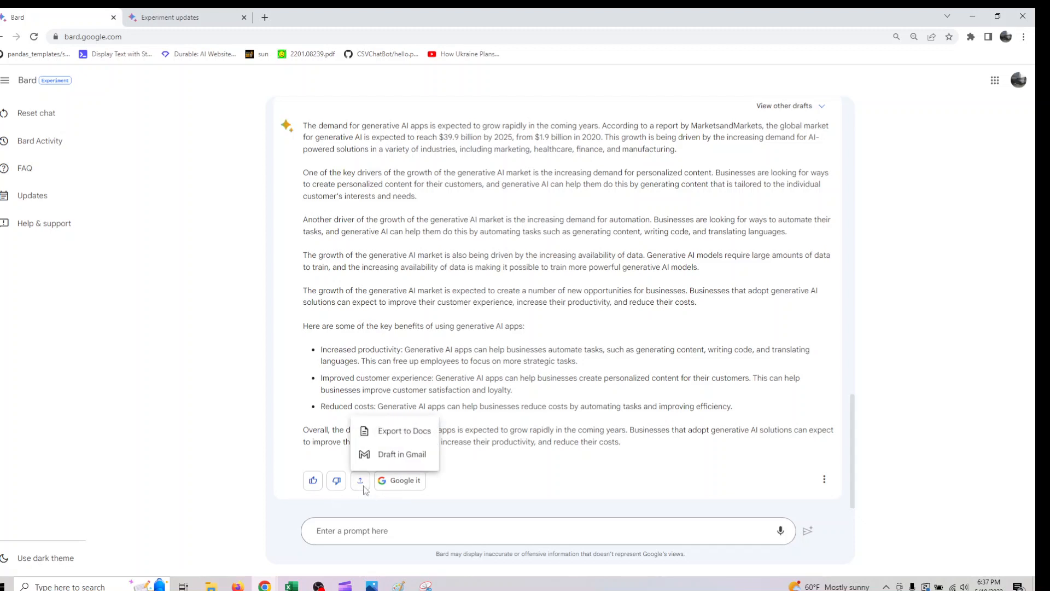
mouse_move(389, 447)
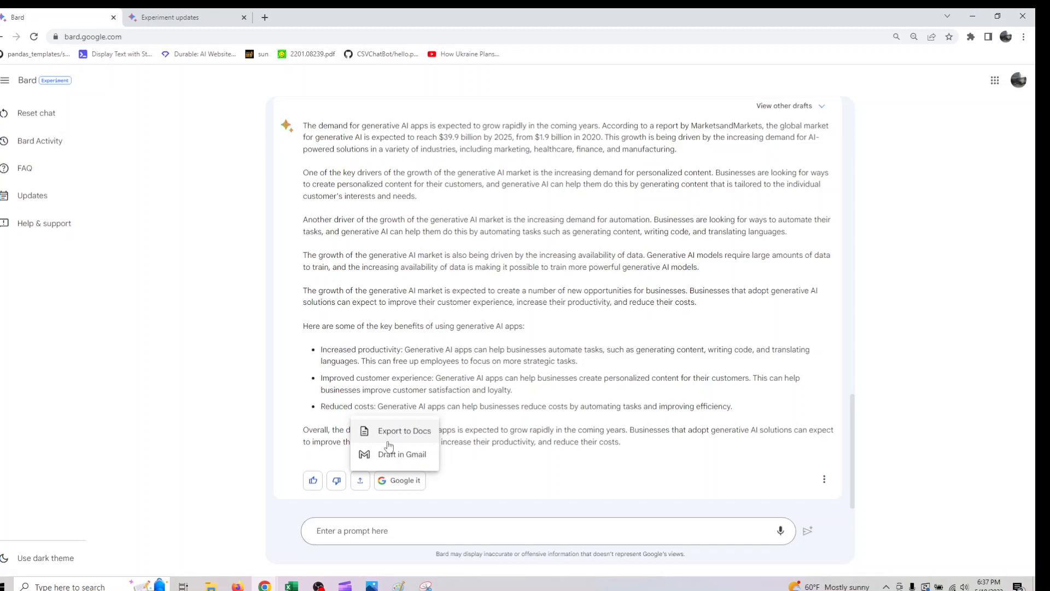
click(404, 431)
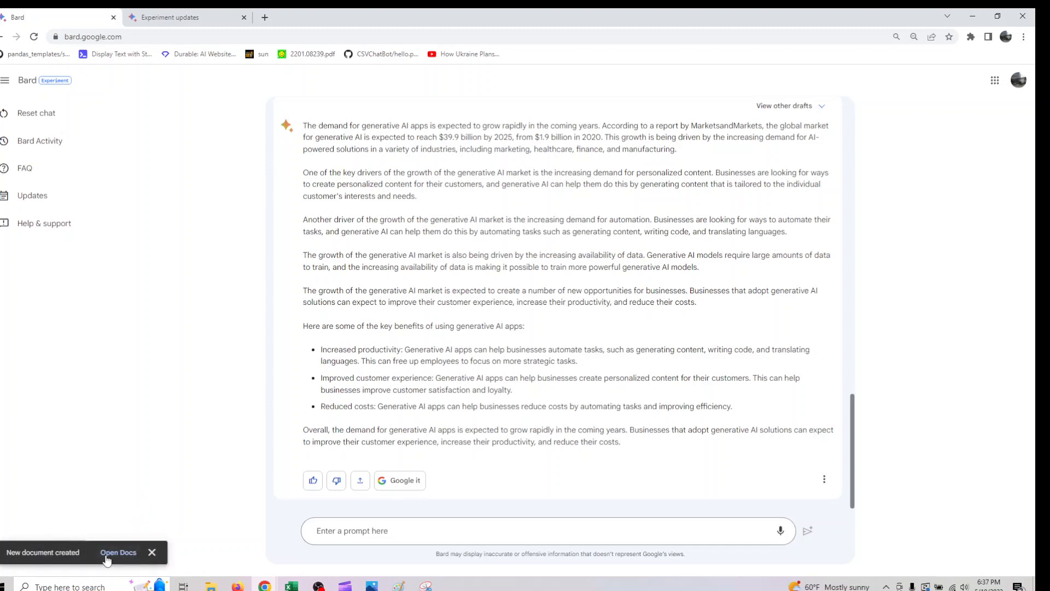
click(117, 552)
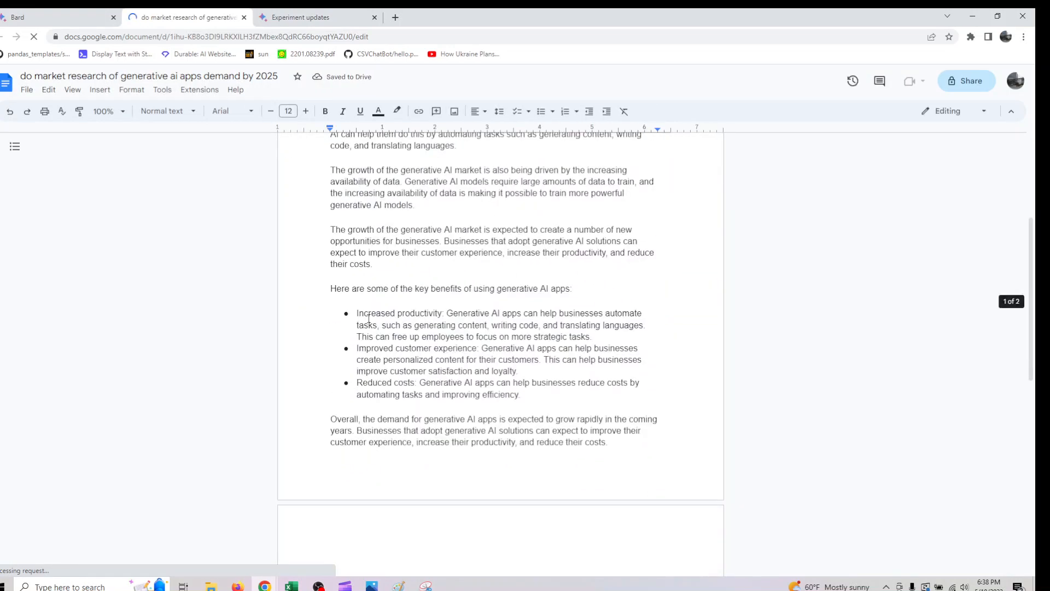
click(28, 90)
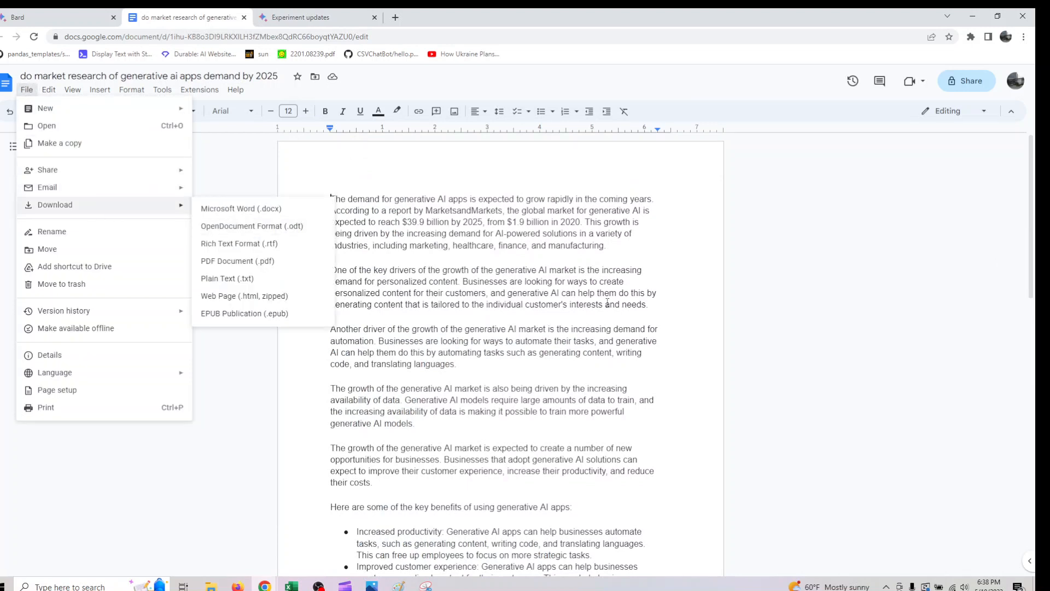
click(986, 111)
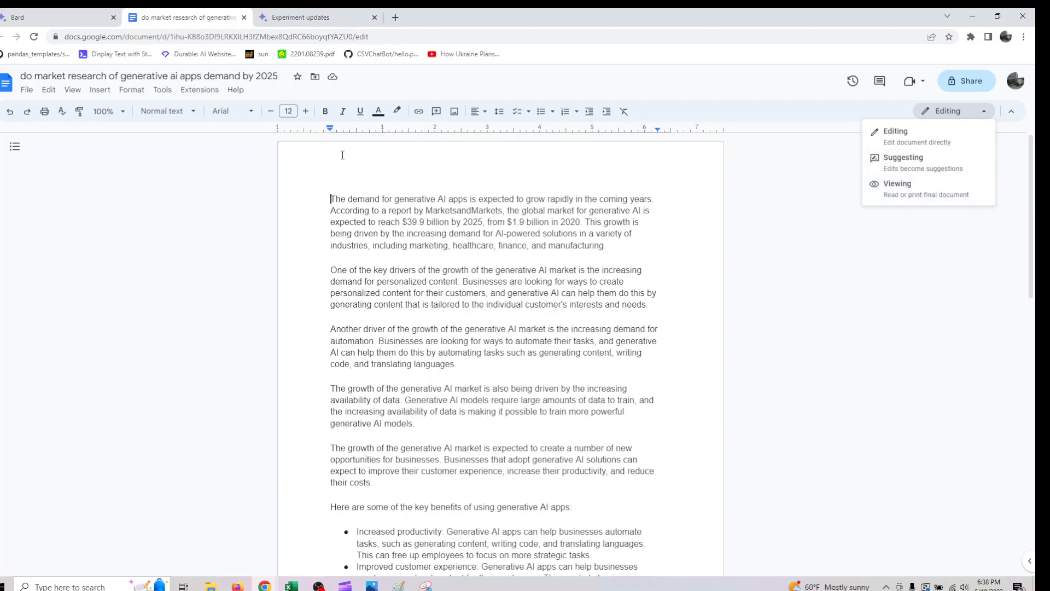
click(26, 89)
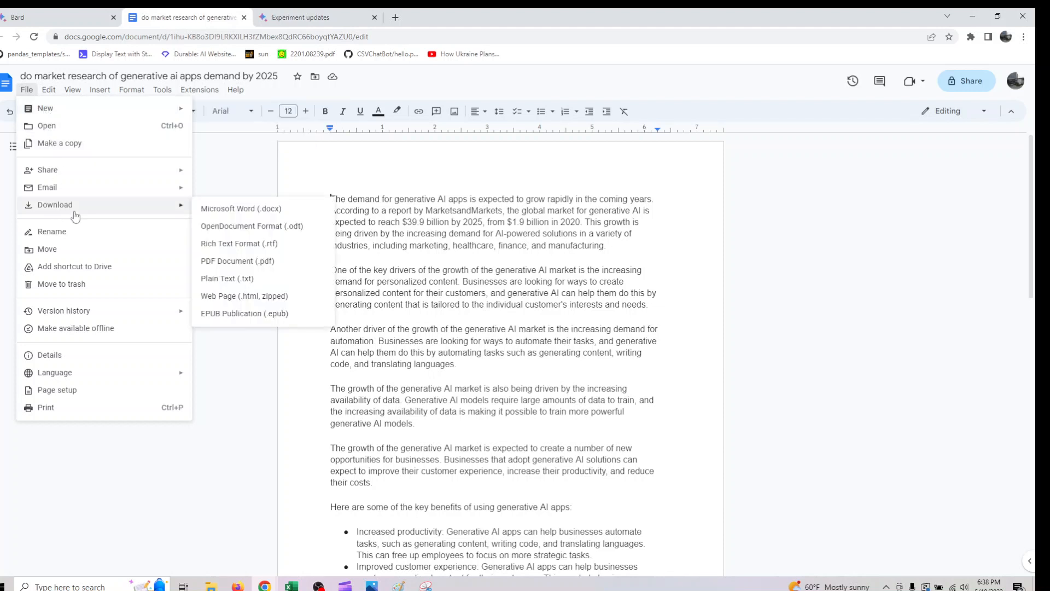
mouse_move(243, 226)
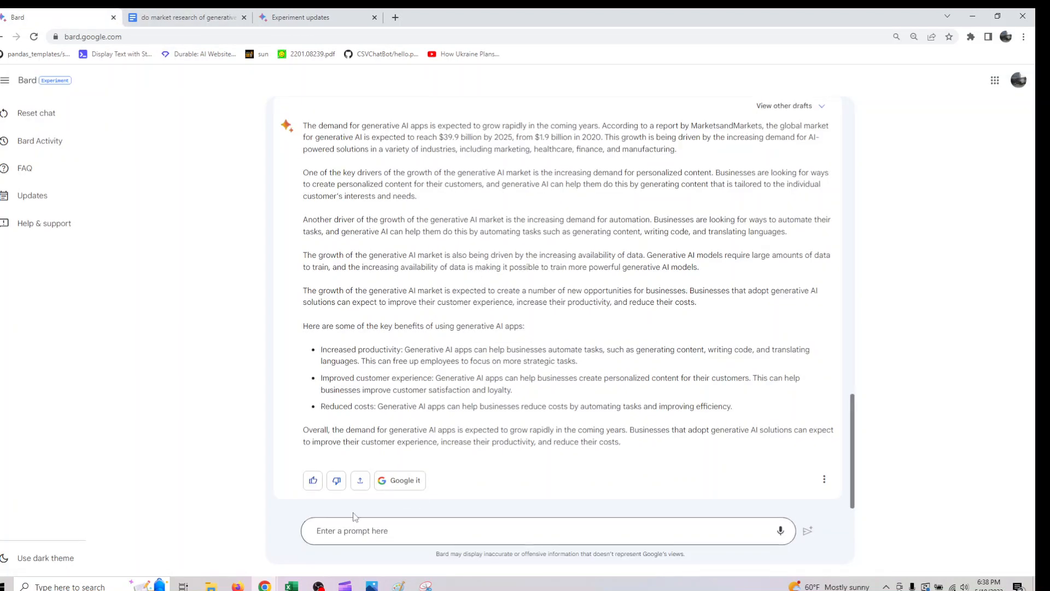
- Export the response as a Gmail draft and open the draft in Gmail
click(360, 480)
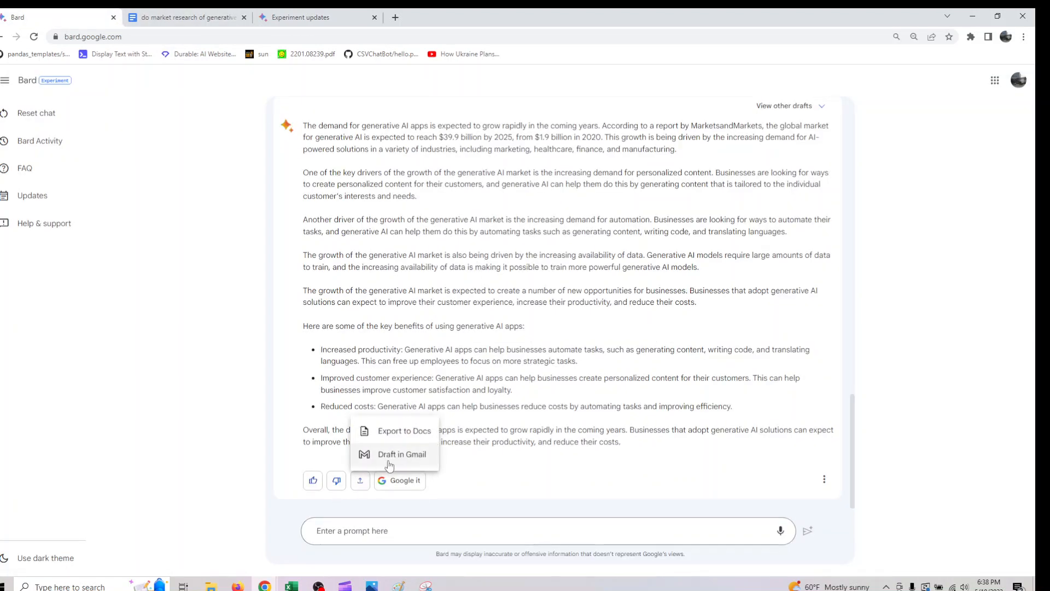
click(401, 454)
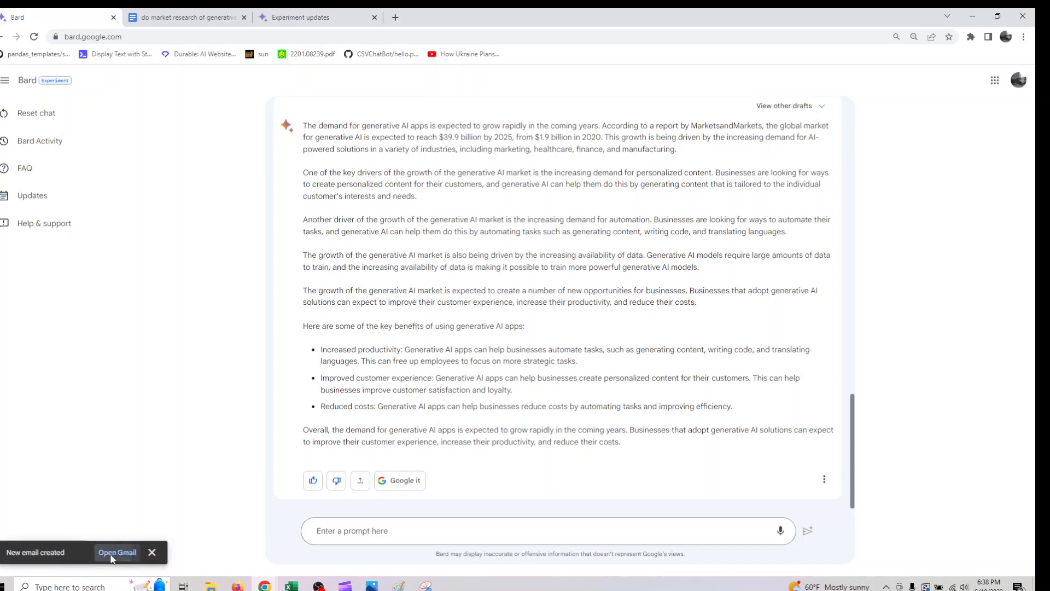
click(117, 552)
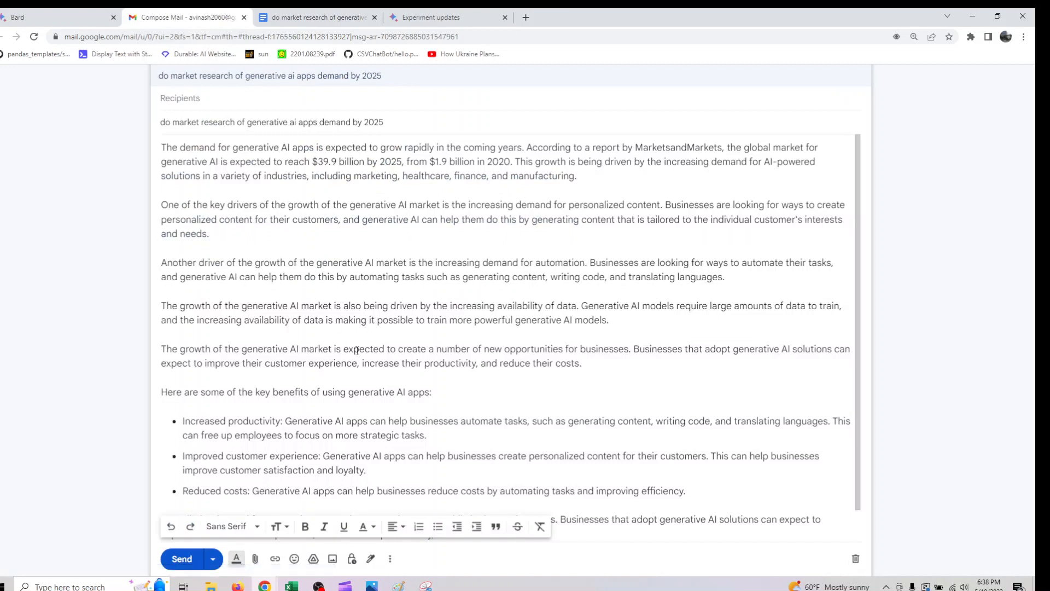
scroll(down, 3)
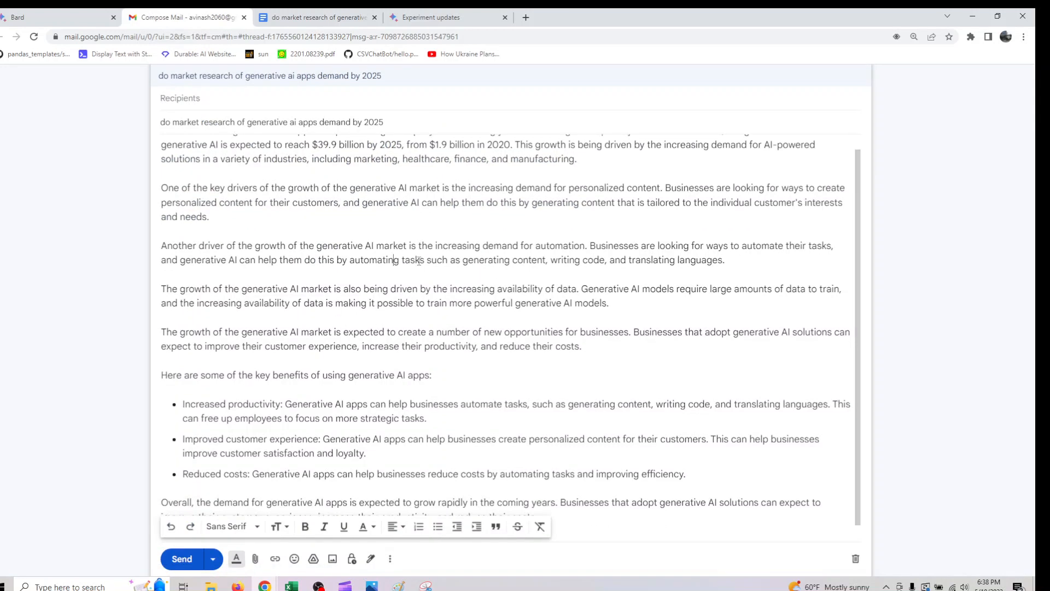
scroll(down, 3)
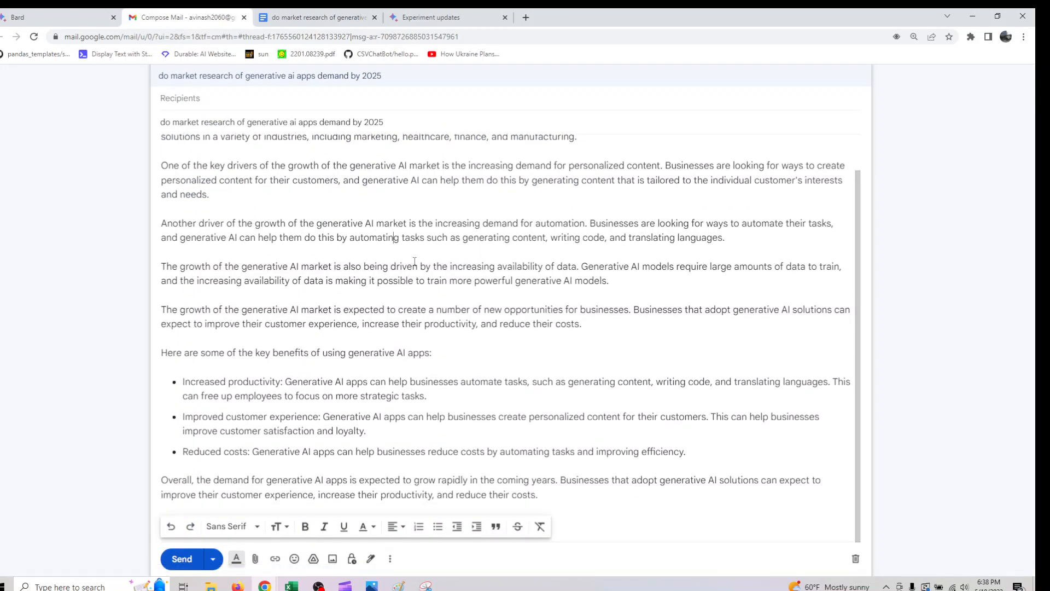